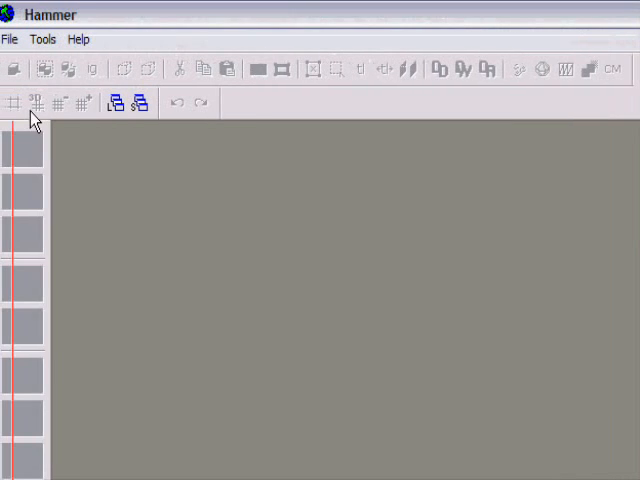
# Step: Create a new blank map from the File menu
pyautogui.click(42, 40)
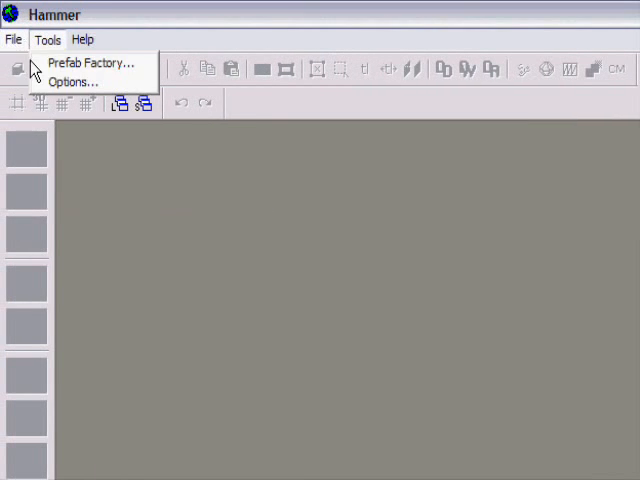
pyautogui.click(14, 40)
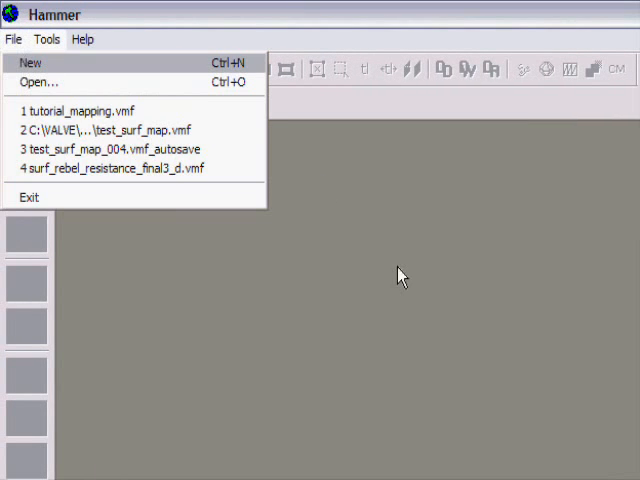
pyautogui.click(76, 110)
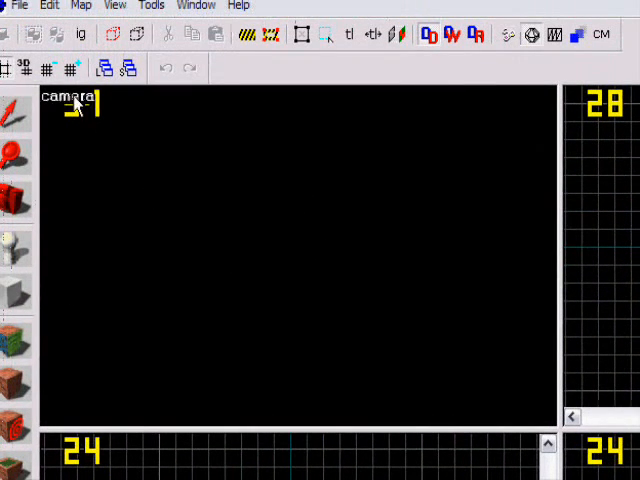
# Step: Switch a viewport to the 2D Side (x/z) view via its label
pyautogui.click(68, 98)
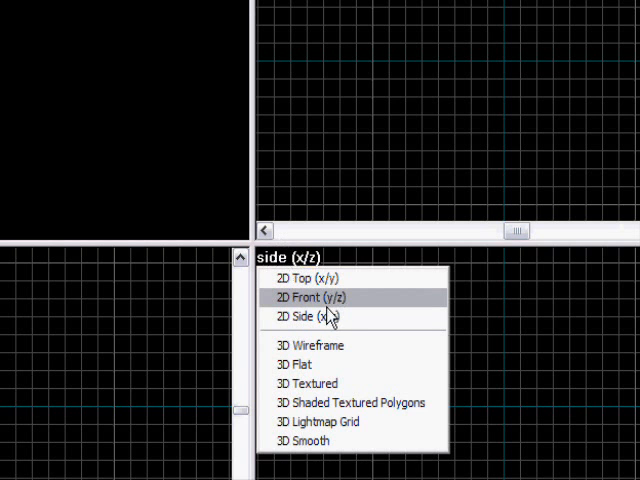
pyautogui.moveTo(316, 278)
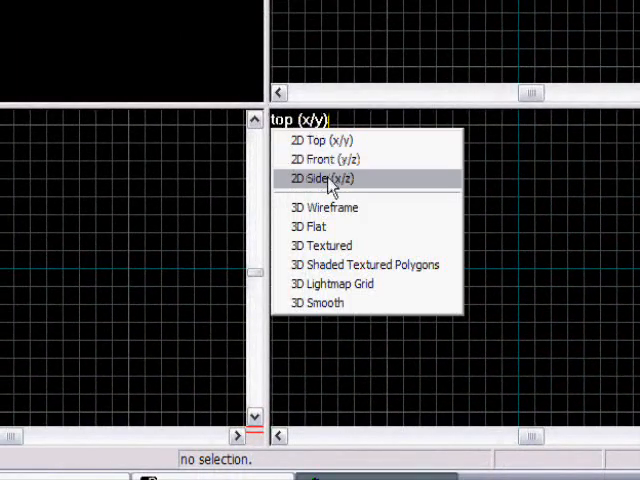
pyautogui.click(324, 178)
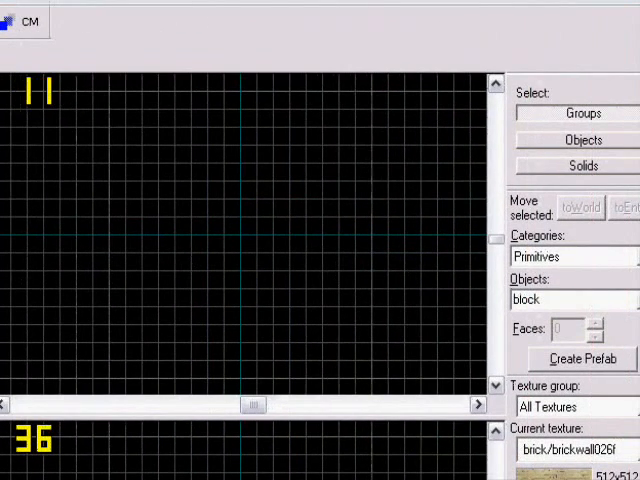
# Step: Drag out an 896 by 640 block and narrow it to a 64-unit-wide wall
pyautogui.moveTo(130, 130); pyautogui.dragTo(284, 256)
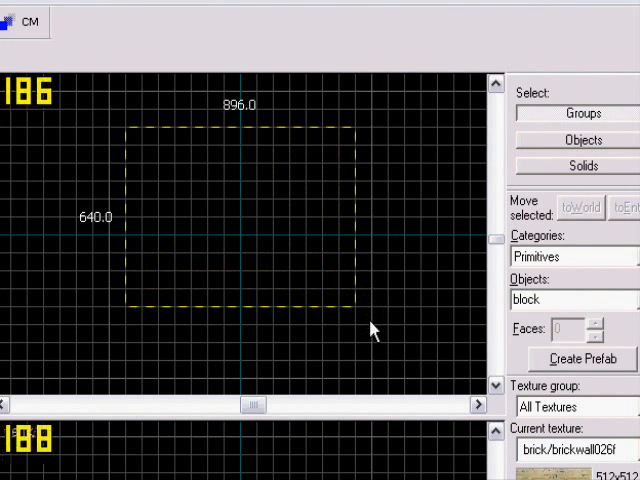
pyautogui.click(340, 128)
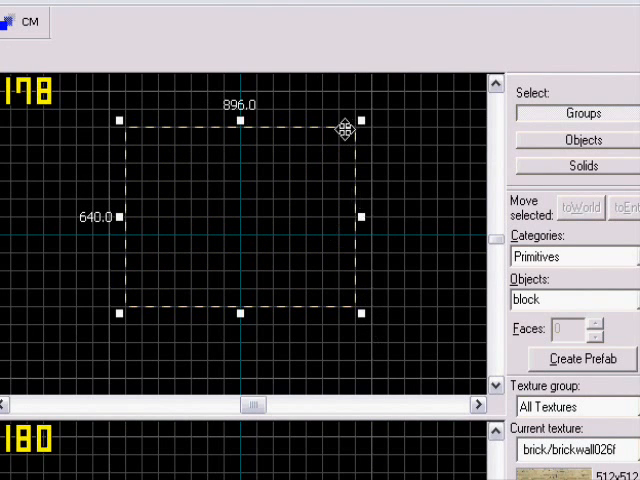
pyautogui.moveTo(362, 228)
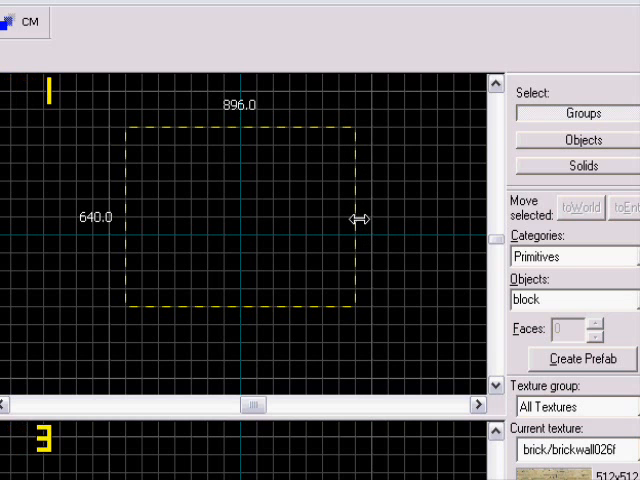
pyautogui.moveTo(360, 218); pyautogui.dragTo(304, 218)
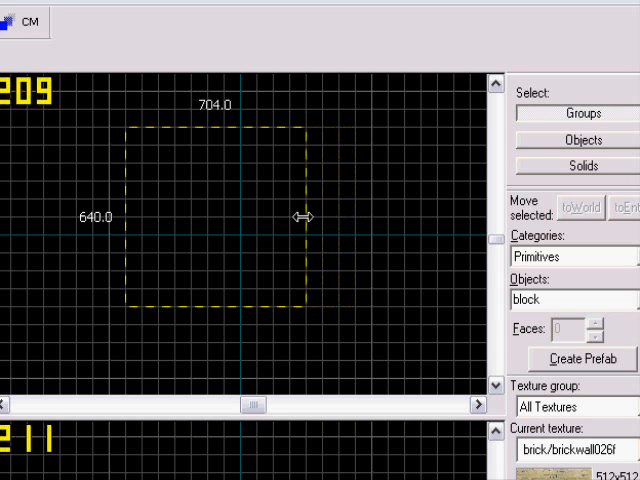
pyautogui.moveTo(300, 218); pyautogui.dragTo(140, 208)
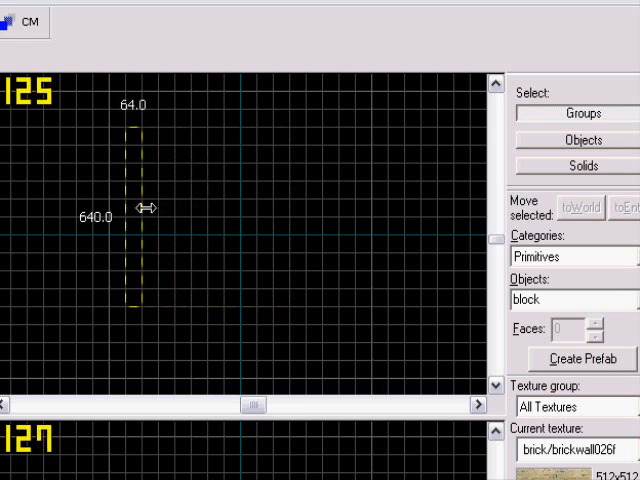
pyautogui.moveTo(144, 208); pyautogui.dragTo(344, 212)
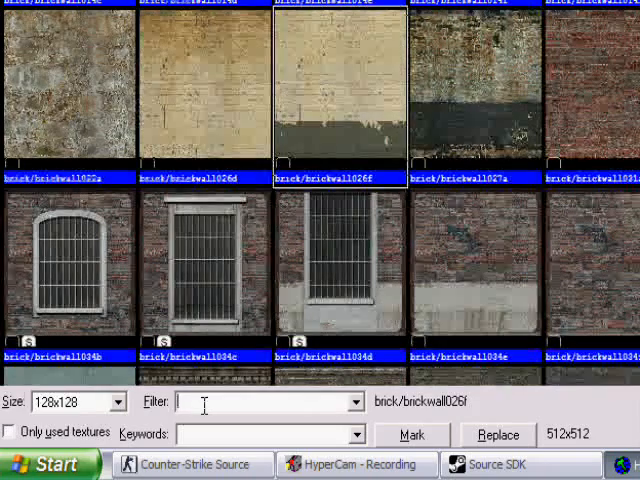
# Step: Filter the texture browser by 'floo' and scroll to the marble floor textures
pyautogui.write('floo')
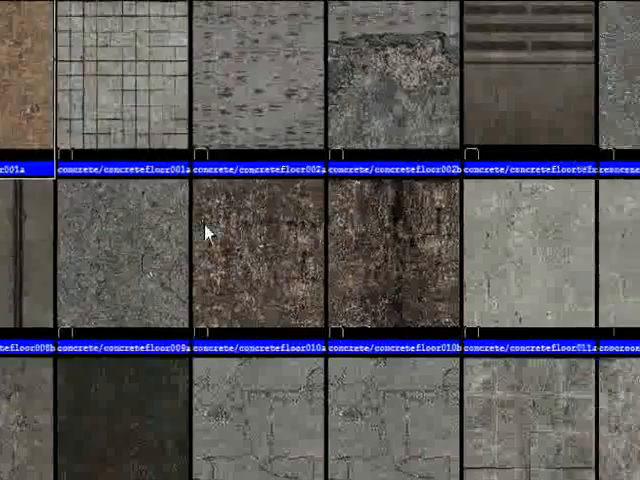
pyautogui.scroll(-3)
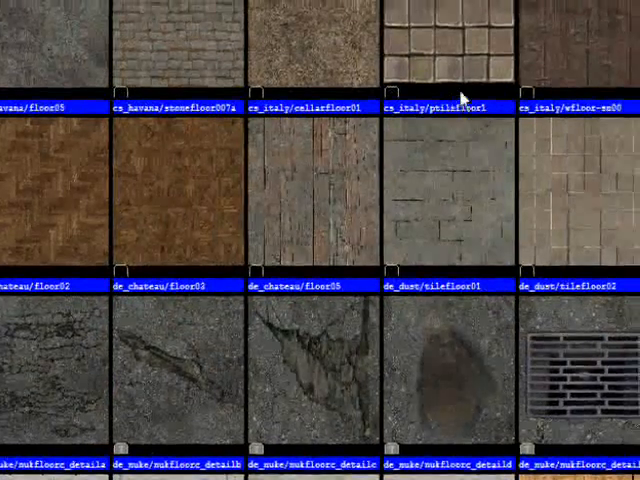
pyautogui.scroll(-3)
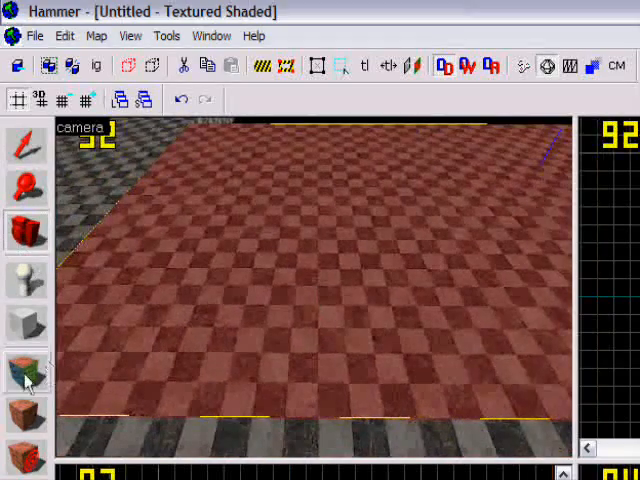
# Step: Set the floor faces' texture scale to 0.35 X and 0.65 Y in the Face Edit Sheet
pyautogui.click(26, 372)
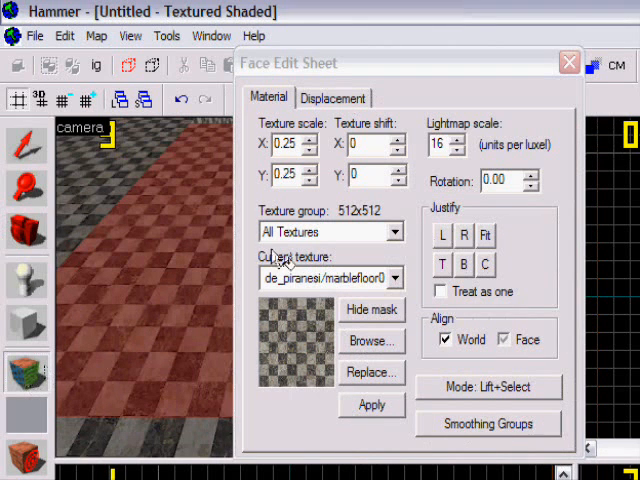
pyautogui.moveTo(290, 62); pyautogui.dragTo(304, 66)
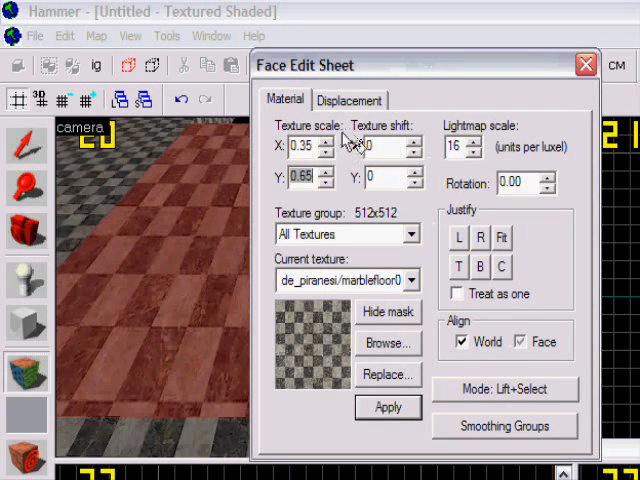
pyautogui.write('0.65')
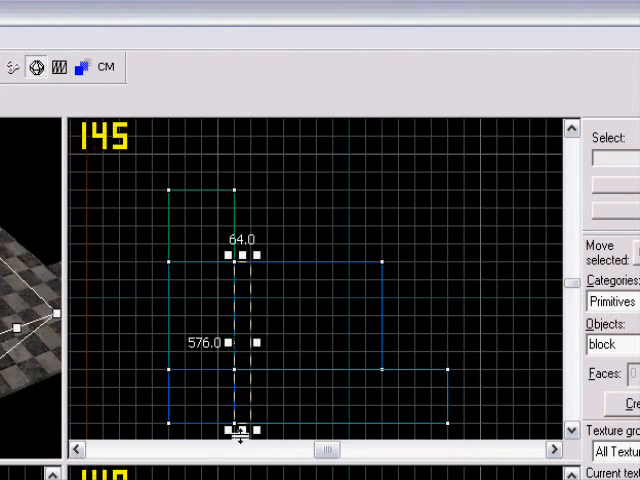
# Step: Draw a 64 by 576 unit wall block in the 2D top view
pyautogui.moveTo(242, 432); pyautogui.dragTo(250, 360)
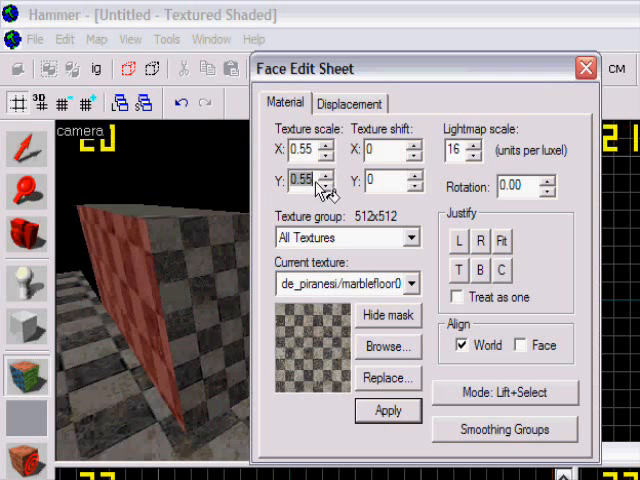
# Step: Change the wall's texture scale from 0.55 to 1 in both directions
pyautogui.click(520, 344)
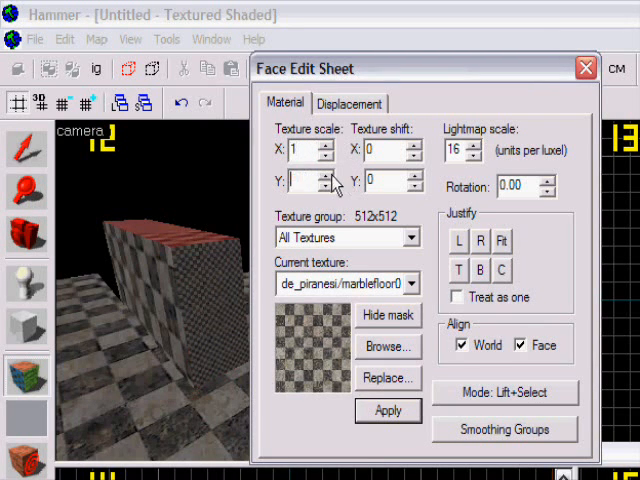
pyautogui.write('1')
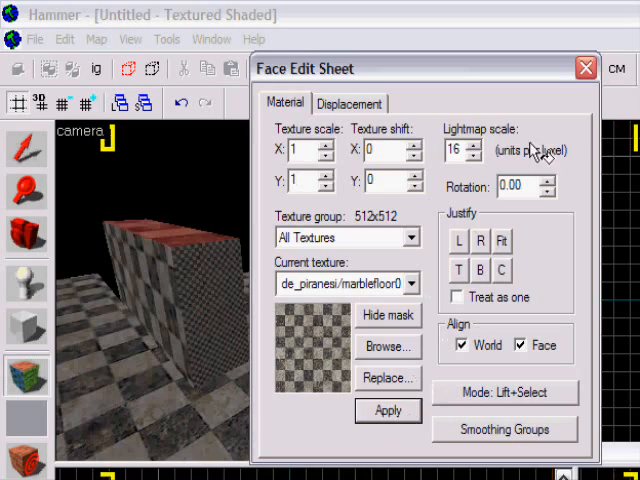
pyautogui.click(586, 68)
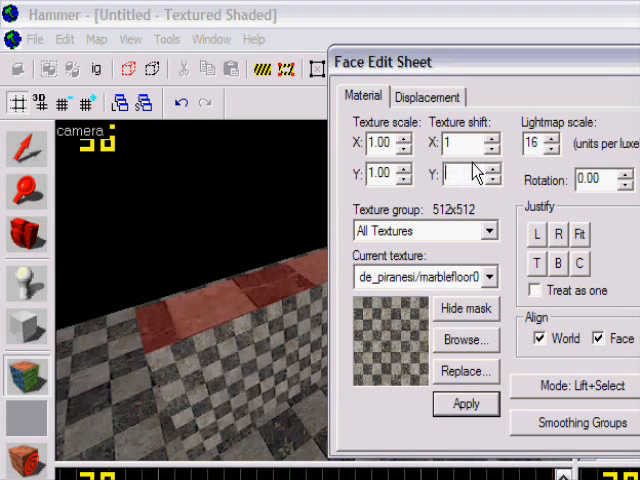
# Step: Select the Texture shift X field to edit the wall's horizontal offset
pyautogui.click(464, 174)
pyautogui.write('-100')
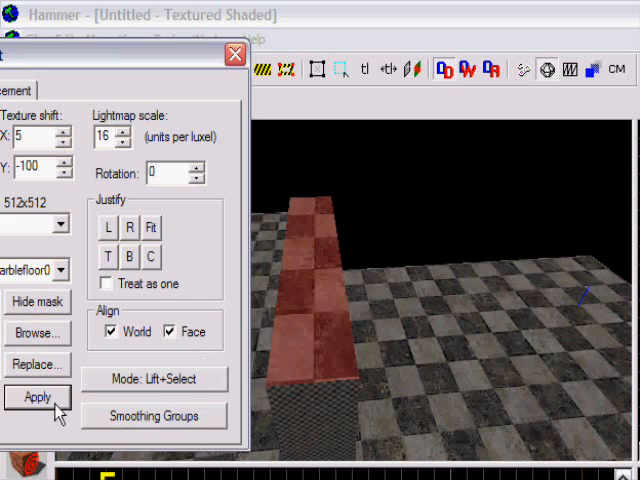
# Step: Apply the texture shift of 5 X and -100 Y to the wall's faces
pyautogui.click(38, 396)
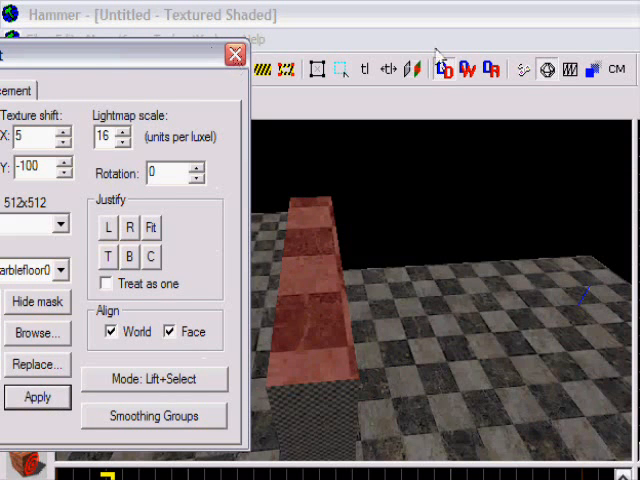